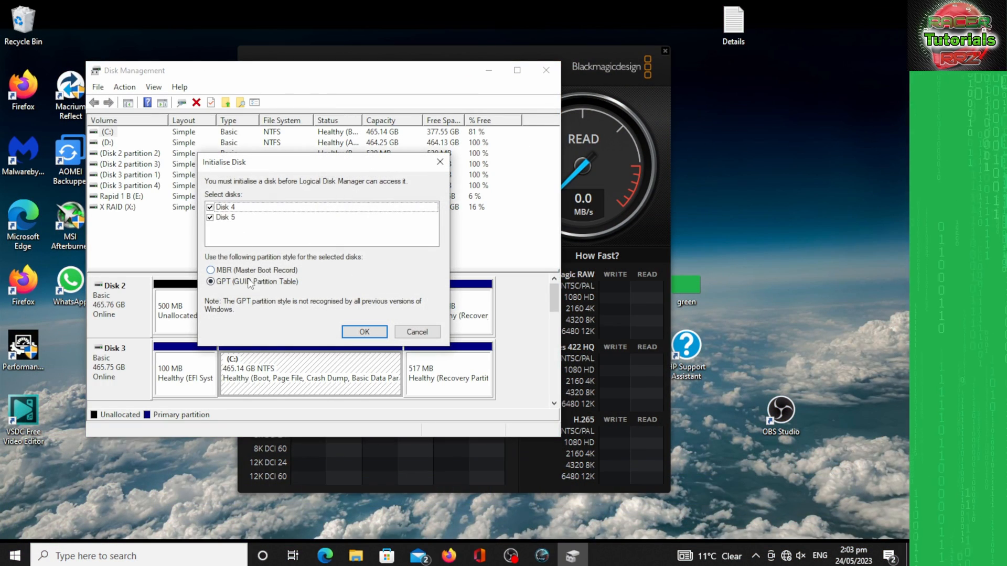
Initialise Disks 4 and 5 as GPT and create the first NTFS simple volume on Disk 4 as drive F.
{"action": "left_click", "coordinate": [364, 333]}
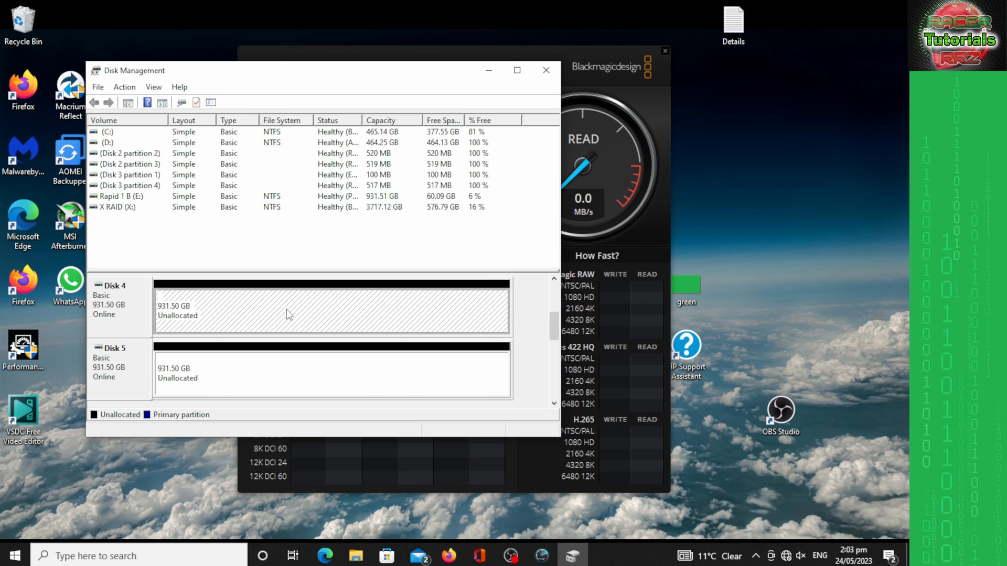
{"action": "right_click", "coordinate": [289, 314]}
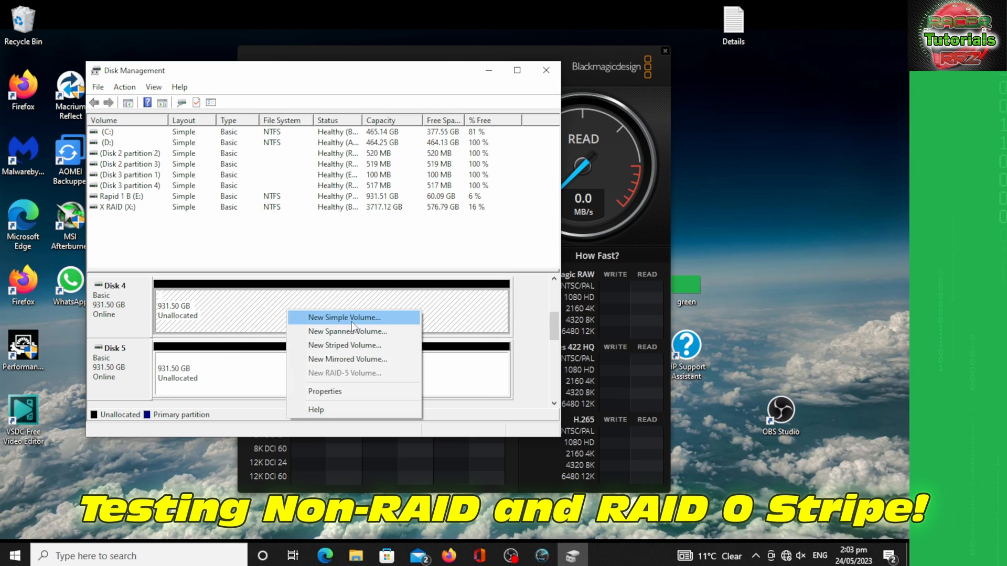
{"action": "left_click", "coordinate": [344, 317]}
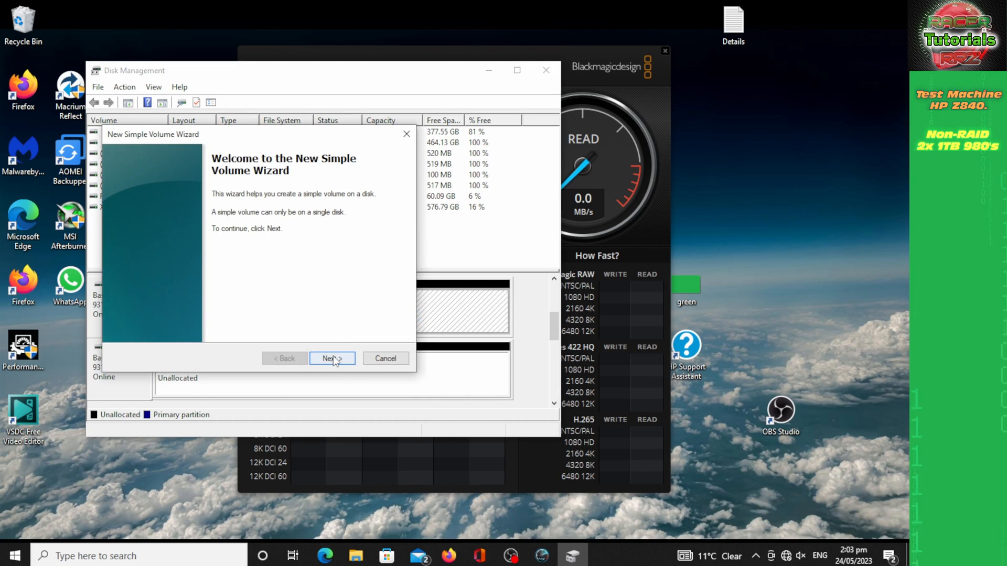
{"action": "left_click", "coordinate": [332, 358]}
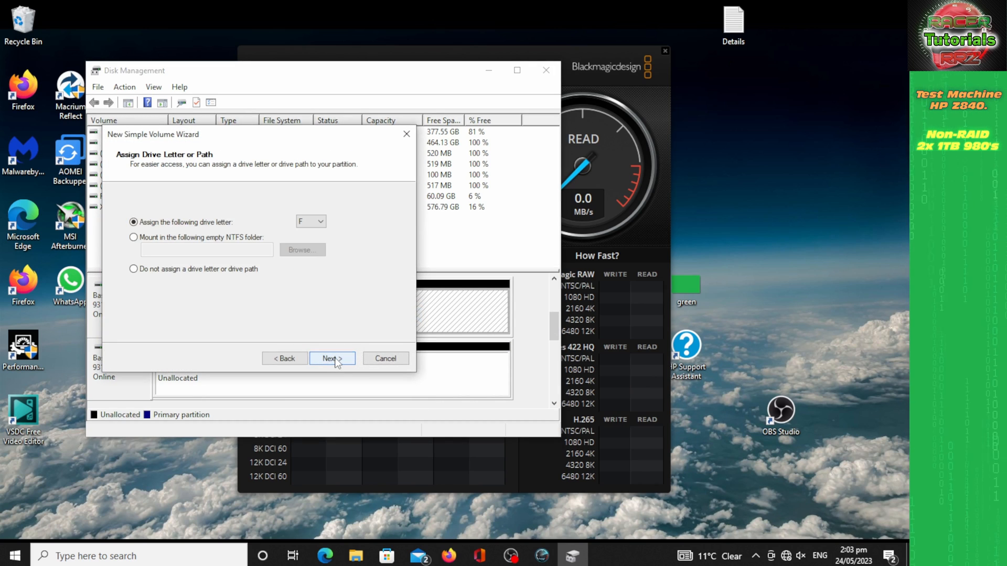
{"action": "left_click", "coordinate": [331, 358]}
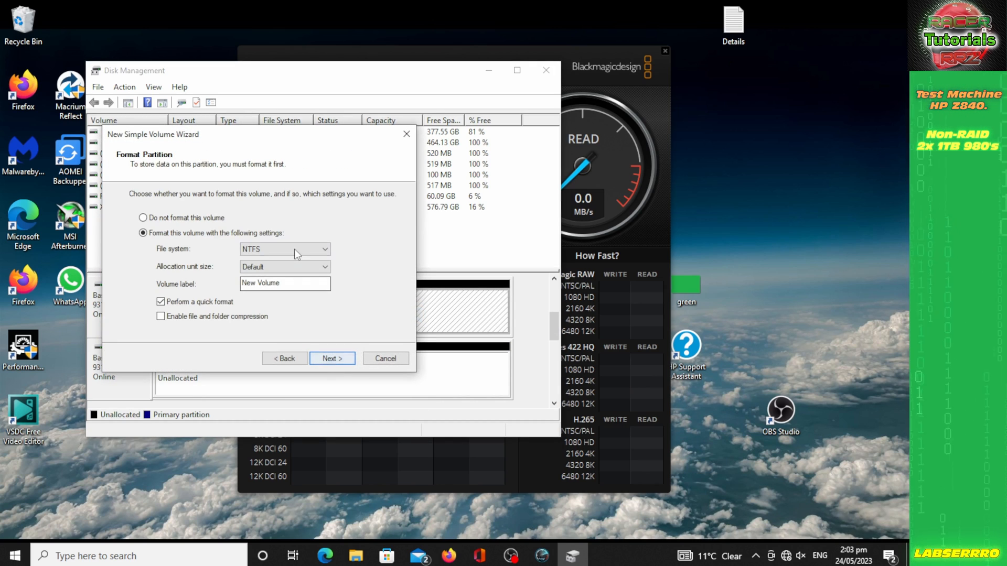
{"action": "left_click", "coordinate": [285, 284]}
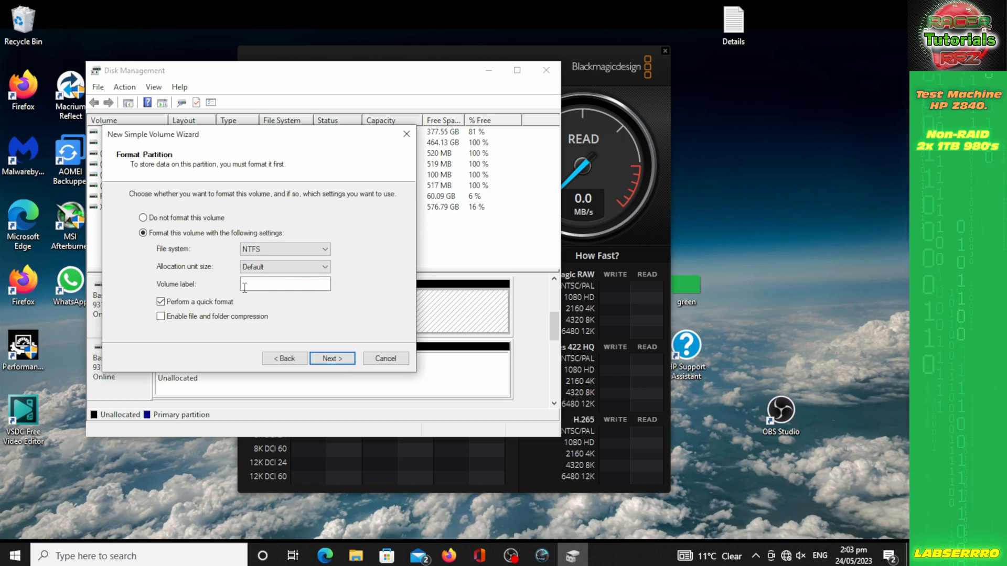
{"action": "type", "text": "980 #1 No RAID"}
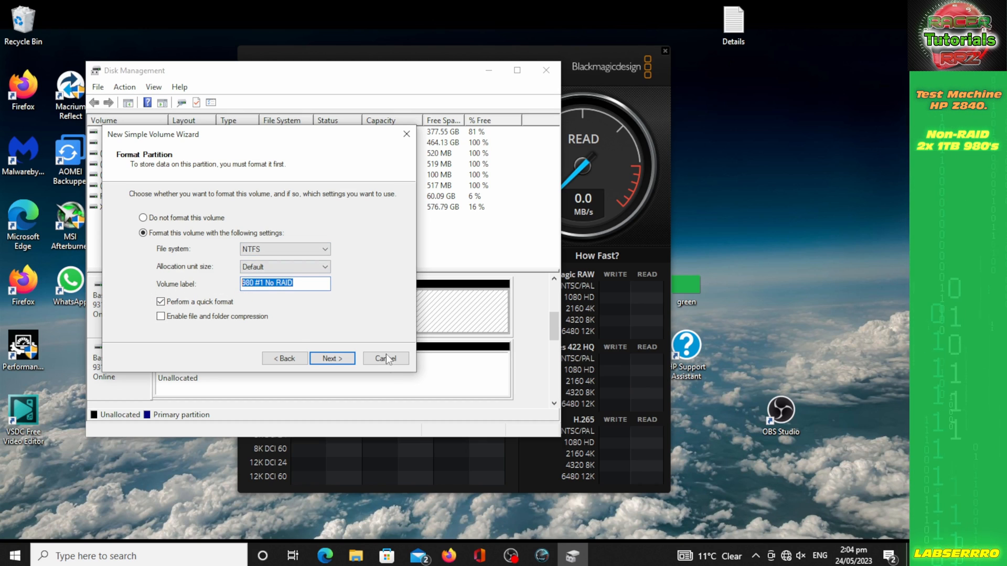
{"action": "left_click", "coordinate": [331, 359]}
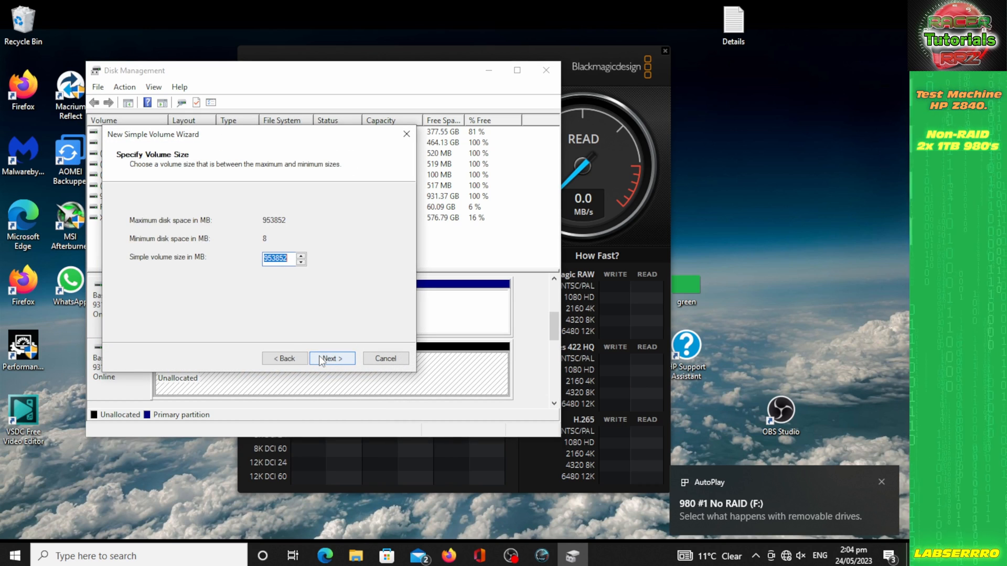
Create the second NTFS simple volume at full size, labelled 980 #1 No RAID.
{"action": "left_click", "coordinate": [333, 359]}
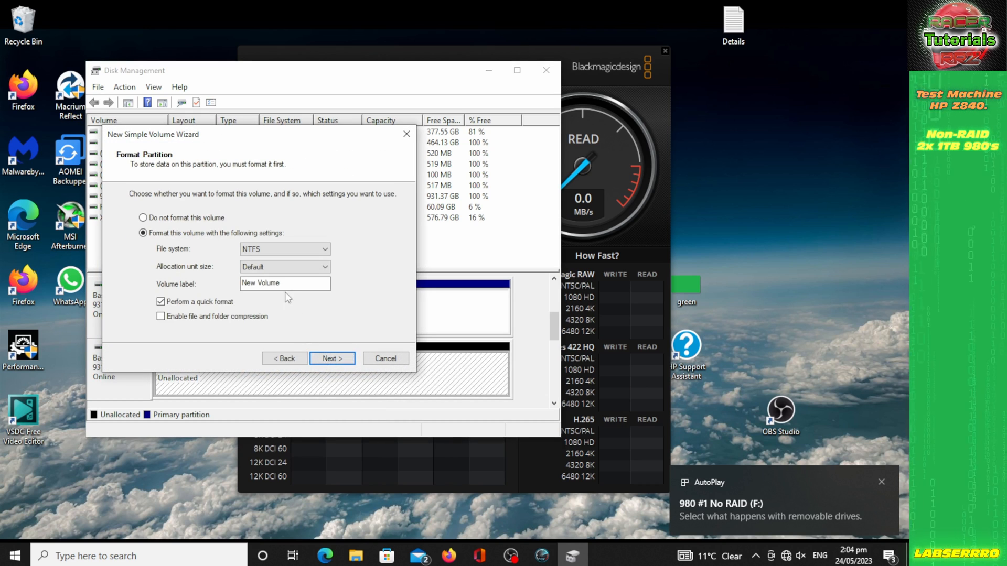
{"action": "type", "text": "980 #1 No RAID"}
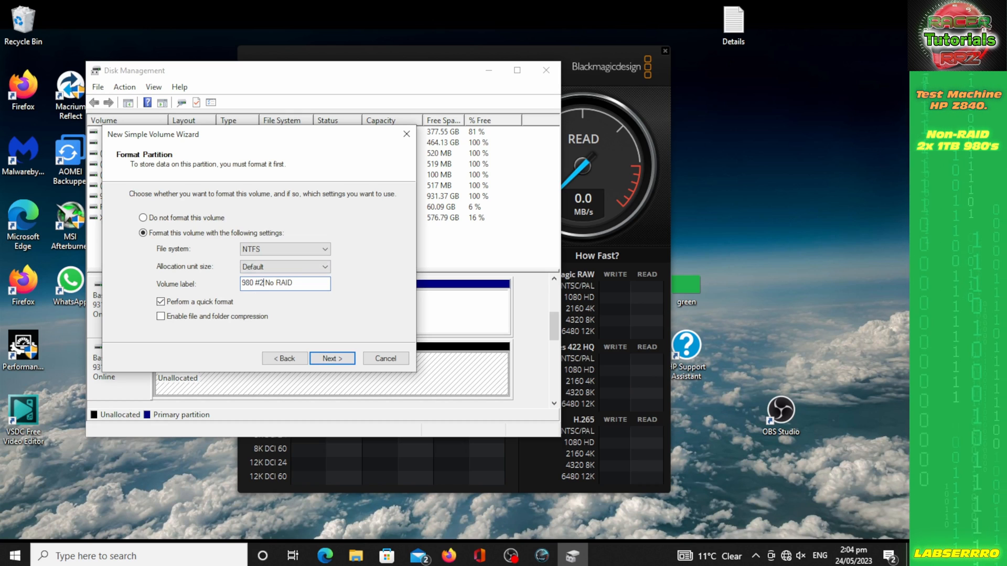
{"action": "left_click", "coordinate": [332, 358]}
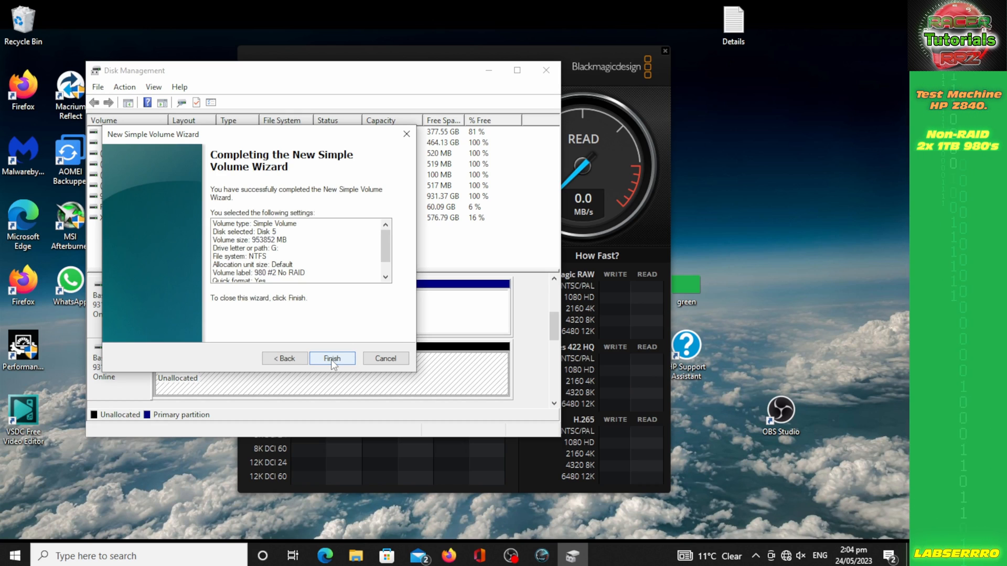
{"action": "left_click", "coordinate": [332, 359]}
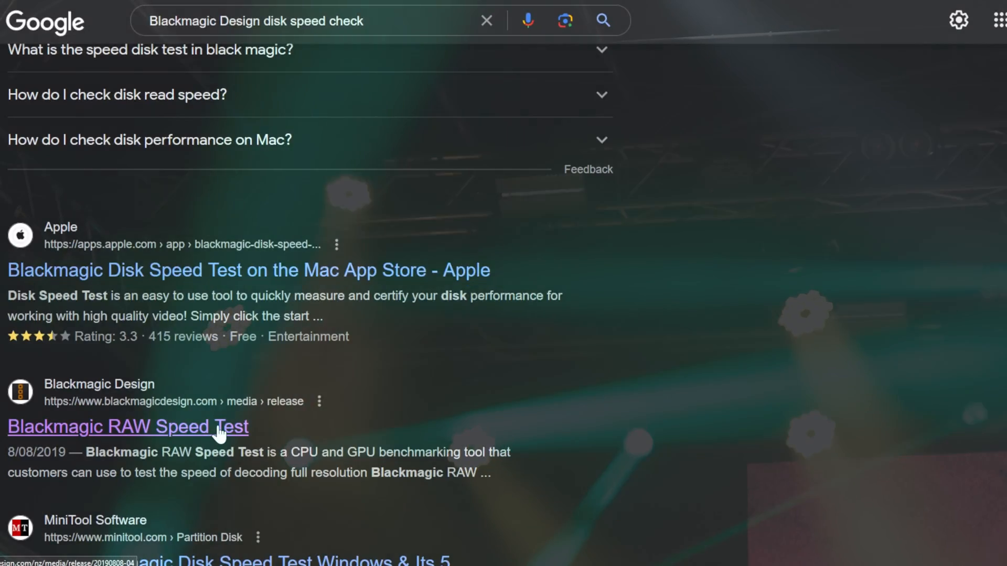
Visit the Blackmagic Design support site and choose drive F: as the speed test target.
{"action": "left_click", "coordinate": [127, 427]}
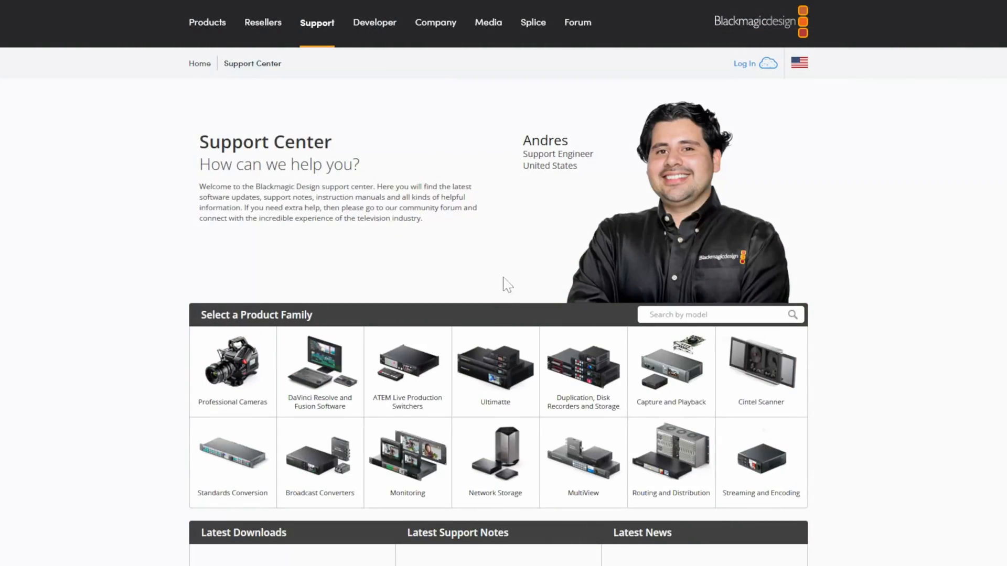
{"action": "scroll", "scroll_direction": "down", "scroll_amount": 3}
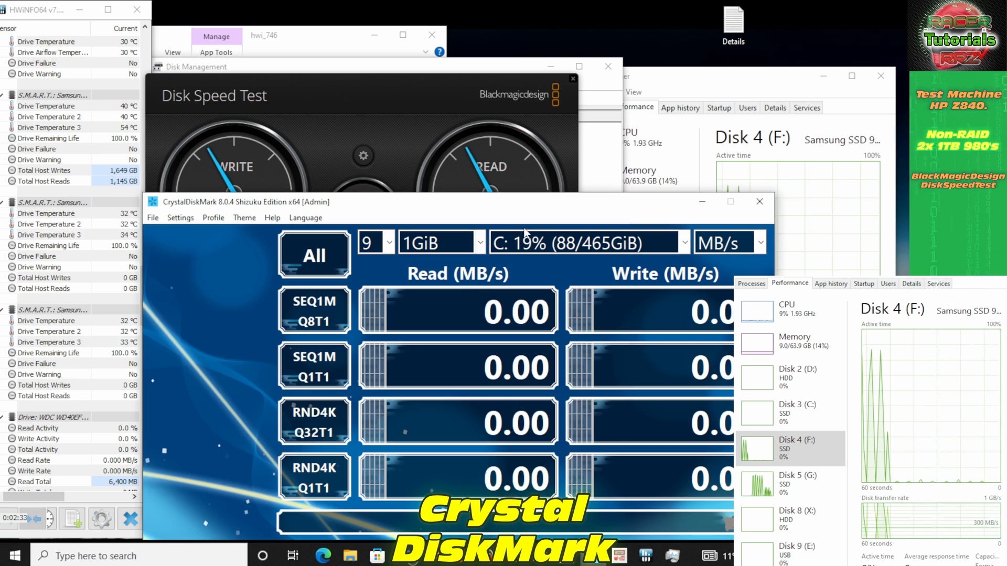
{"action": "left_click", "coordinate": [682, 242]}
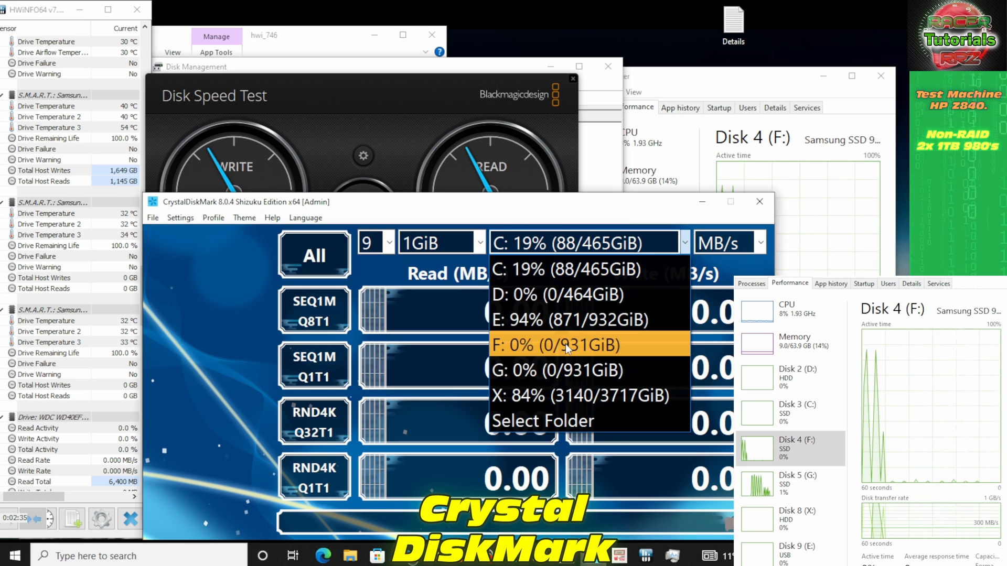
{"action": "left_click", "coordinate": [566, 345]}
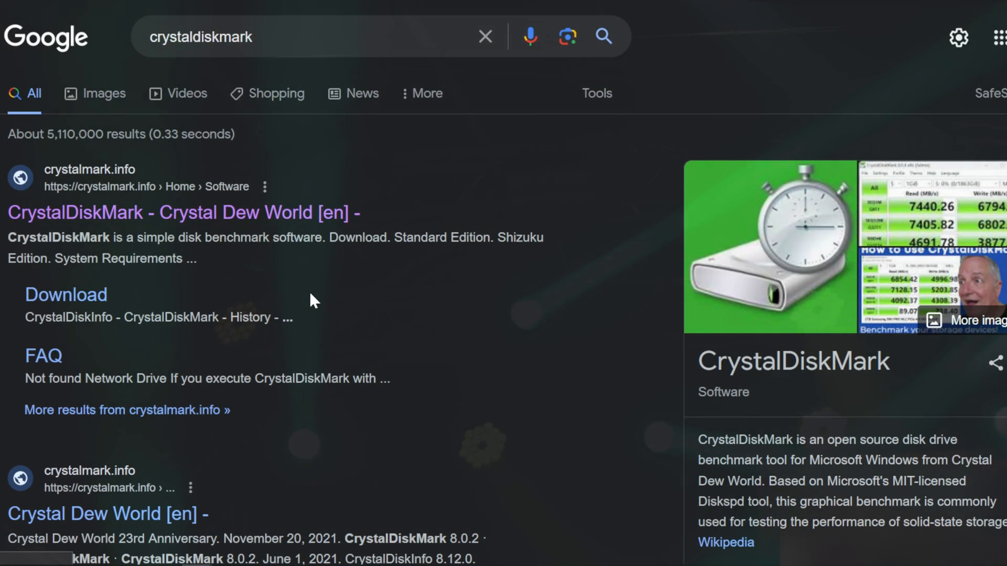
Go to Crystal Dew World's CrystalDiskMark download page and look through the editions.
{"action": "left_click", "coordinate": [66, 295]}
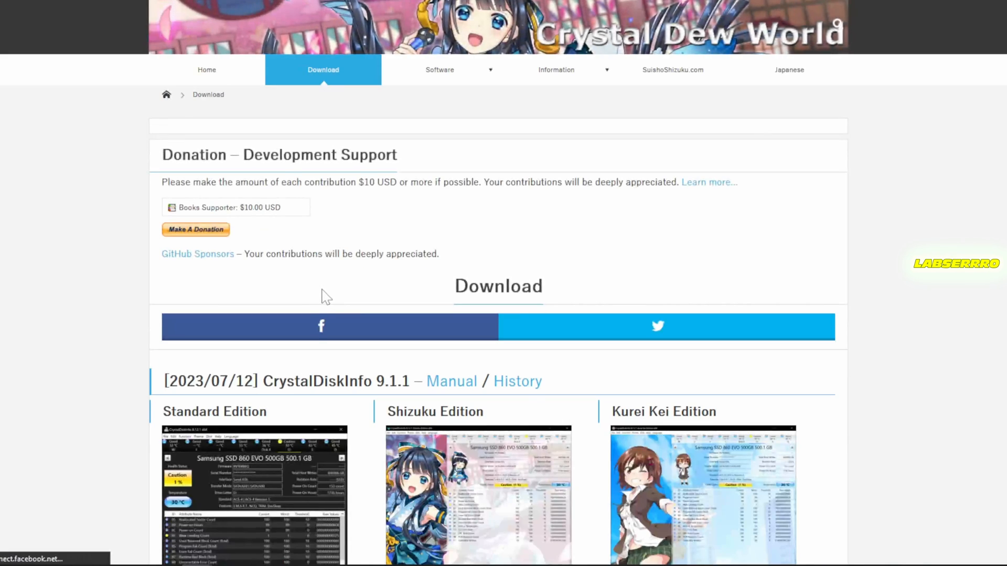
{"action": "scroll", "scroll_direction": "down", "scroll_amount": 3}
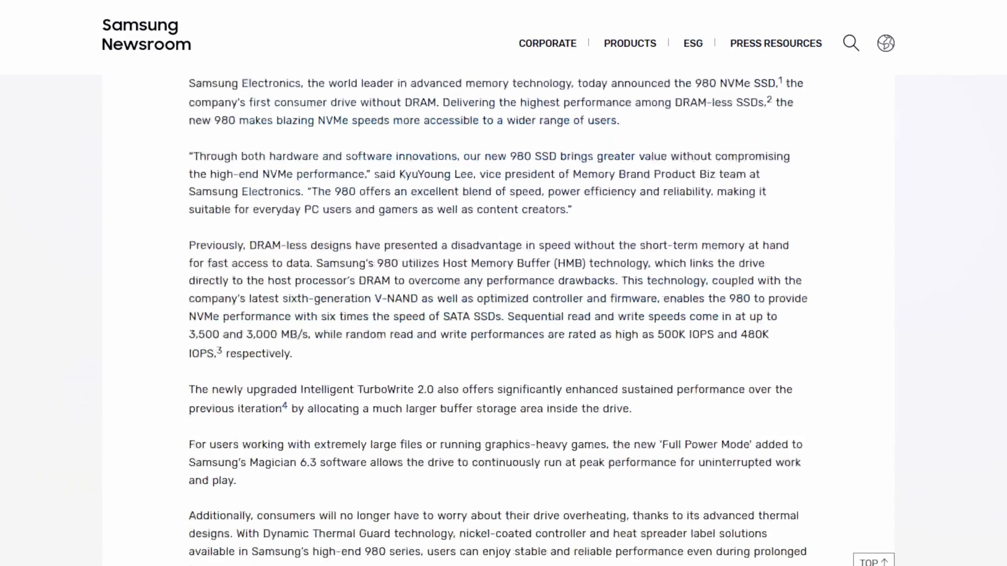
{"action": "scroll", "scroll_direction": "up", "scroll_amount": 3}
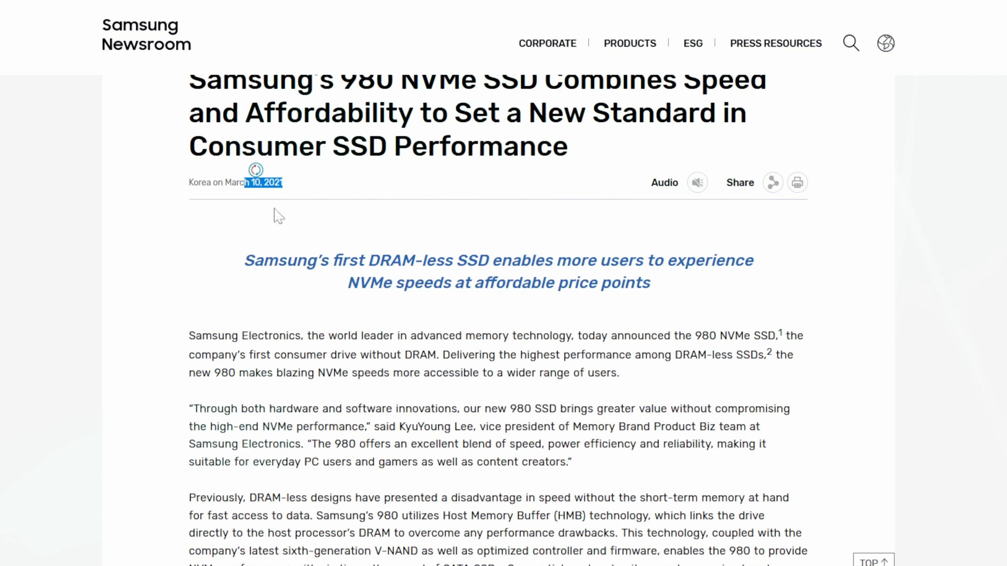
{"action": "scroll", "scroll_direction": "down", "scroll_amount": 3}
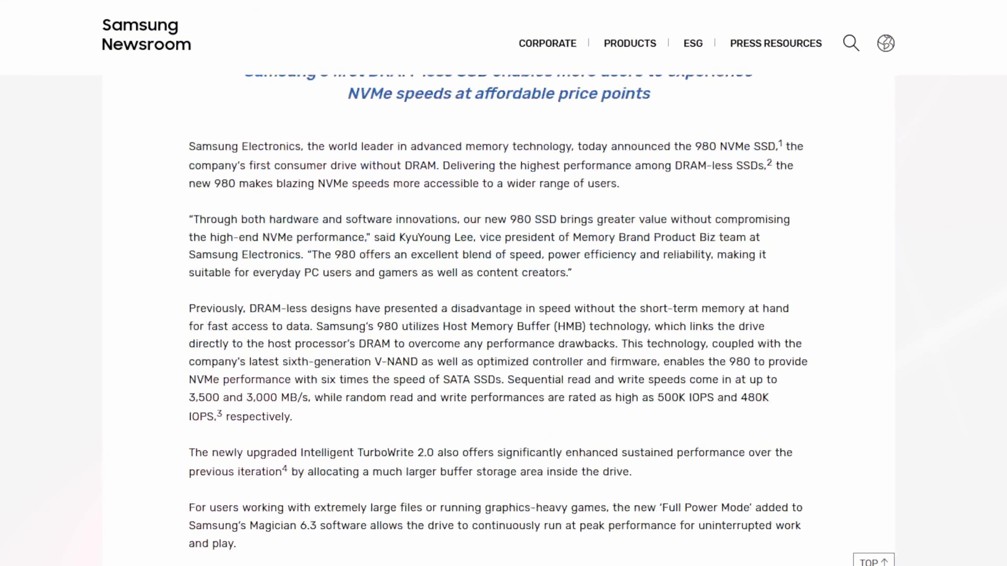
{"action": "left_click_drag", "start_coordinate": [518, 219], "coordinate": [683, 219]}
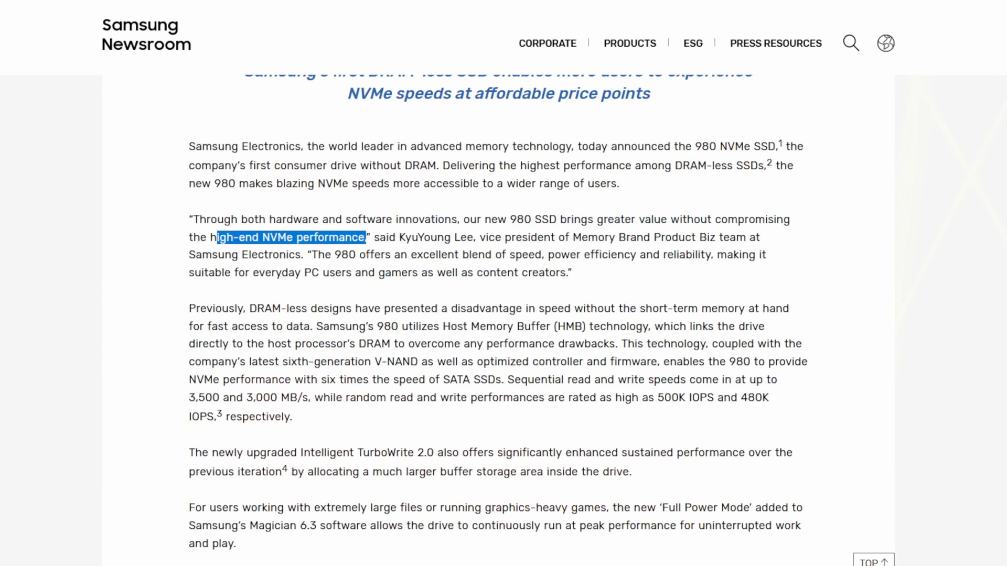
{"action": "scroll", "scroll_direction": "down", "scroll_amount": 3}
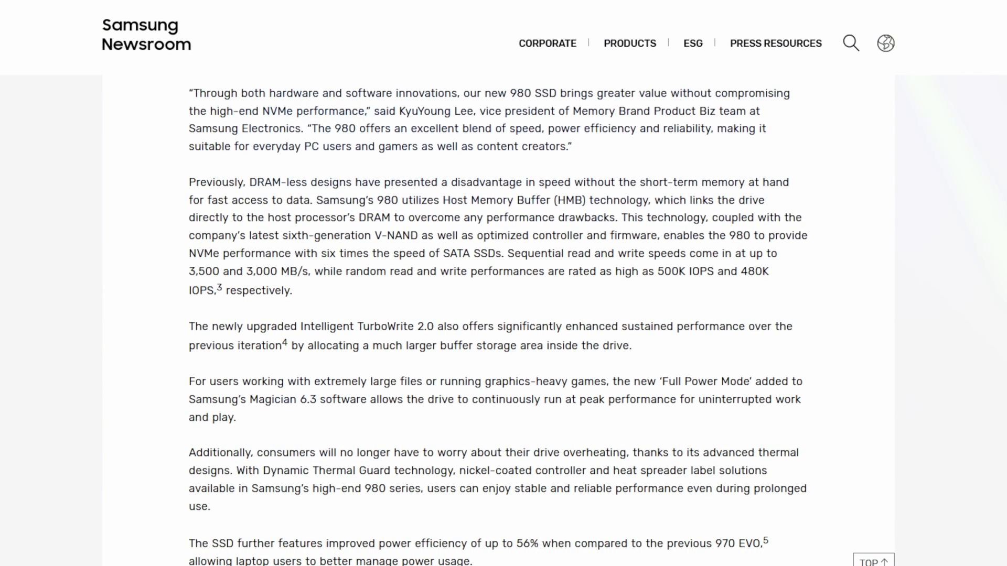
{"action": "left_click_drag", "start_coordinate": [256, 181], "coordinate": [527, 182]}
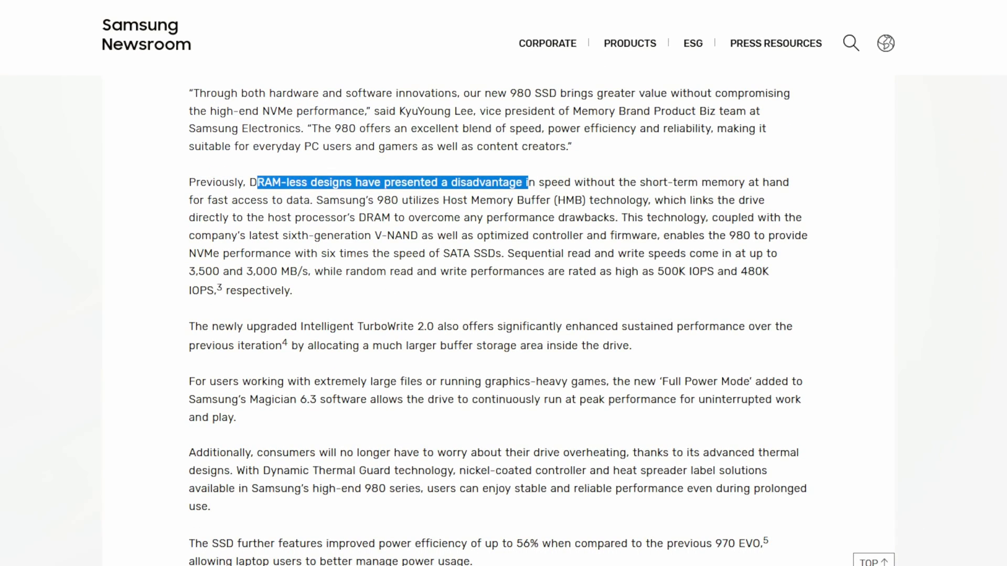
{"action": "left_click", "coordinate": [486, 297]}
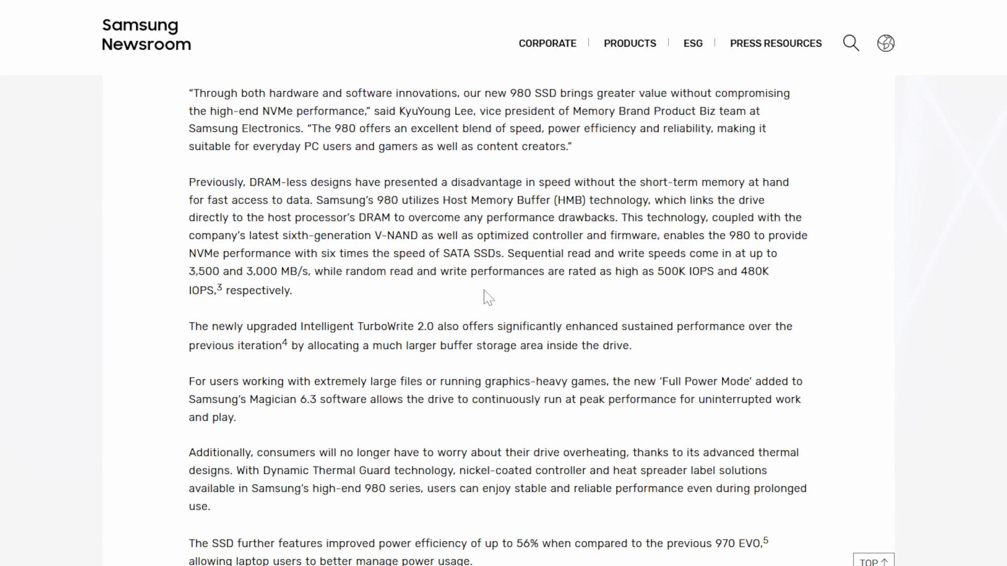
{"action": "left_click_drag", "start_coordinate": [443, 199], "coordinate": [607, 199]}
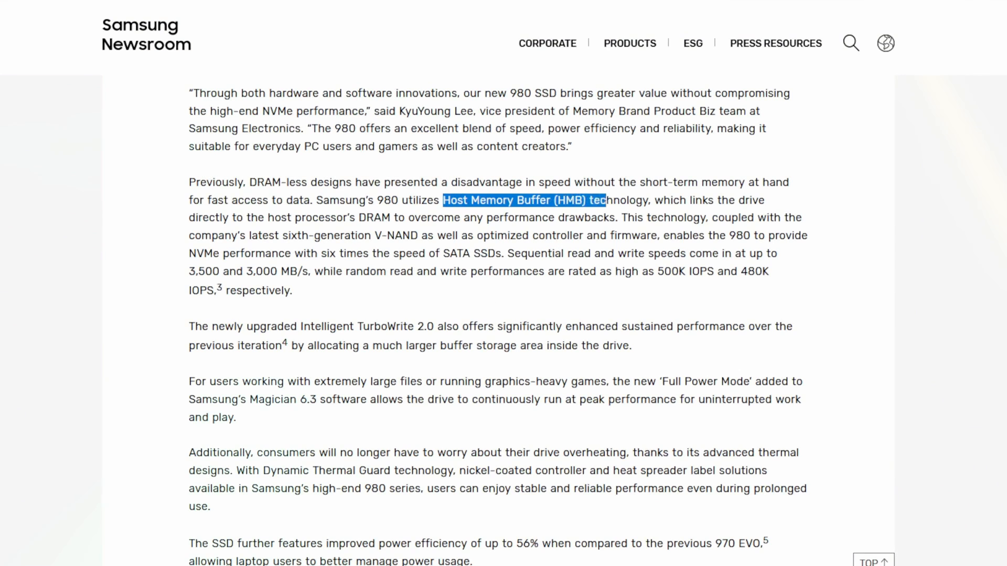
{"action": "scroll", "scroll_direction": "down", "scroll_amount": 3}
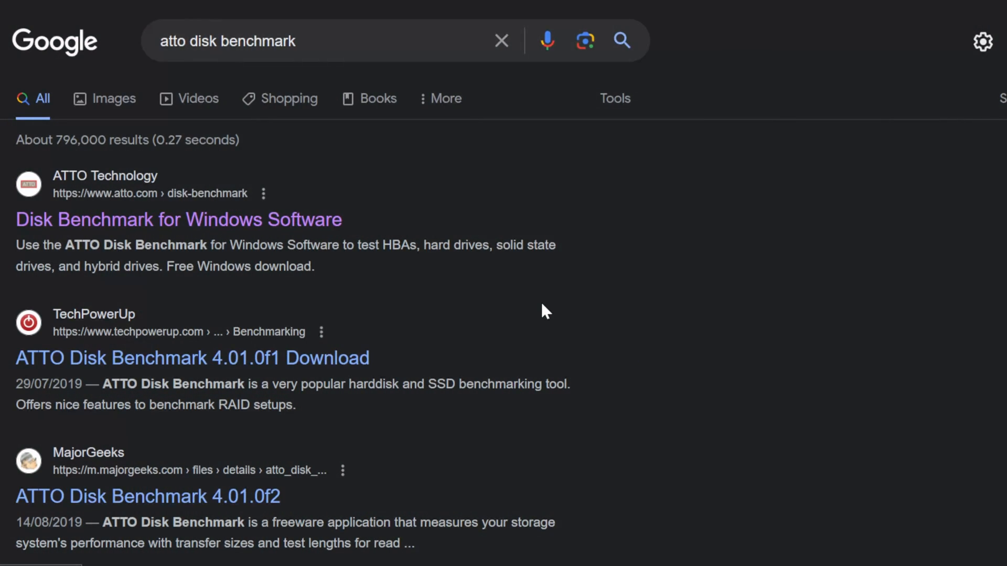
Go to the ATTO Disk Benchmark download page and enter 'Racer' in the Free Download form.
{"action": "left_click", "coordinate": [178, 219]}
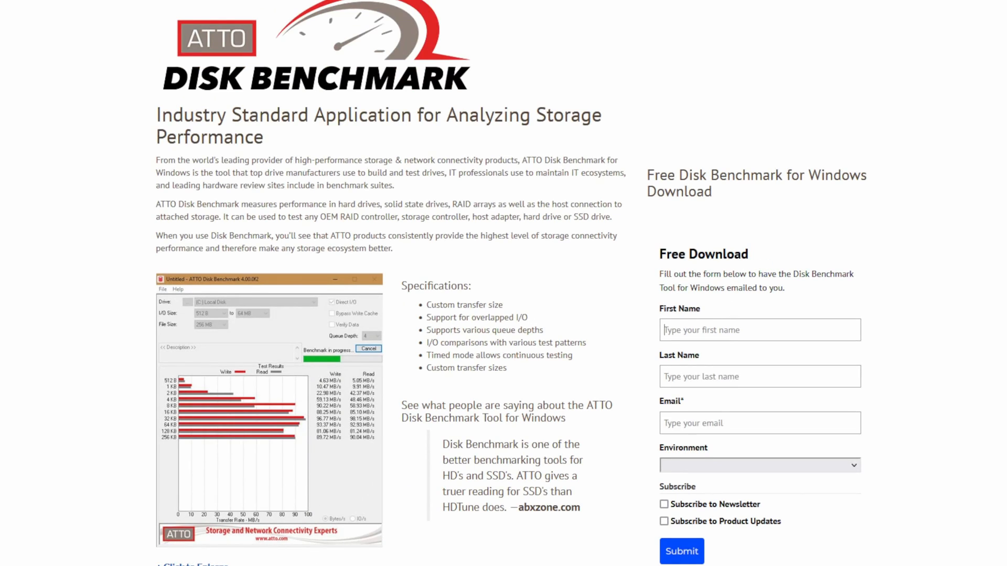
{"action": "type", "text": "Racer"}
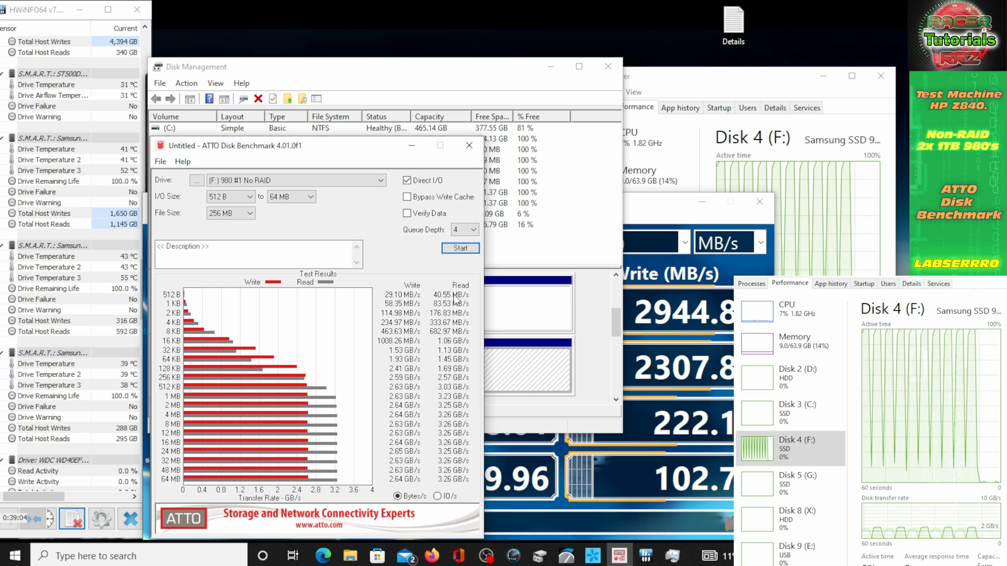
Run ATTO Disk Benchmark on drive F: (980 #1 No RAID) and view the transfer-rate results.
{"action": "left_click", "coordinate": [459, 248]}
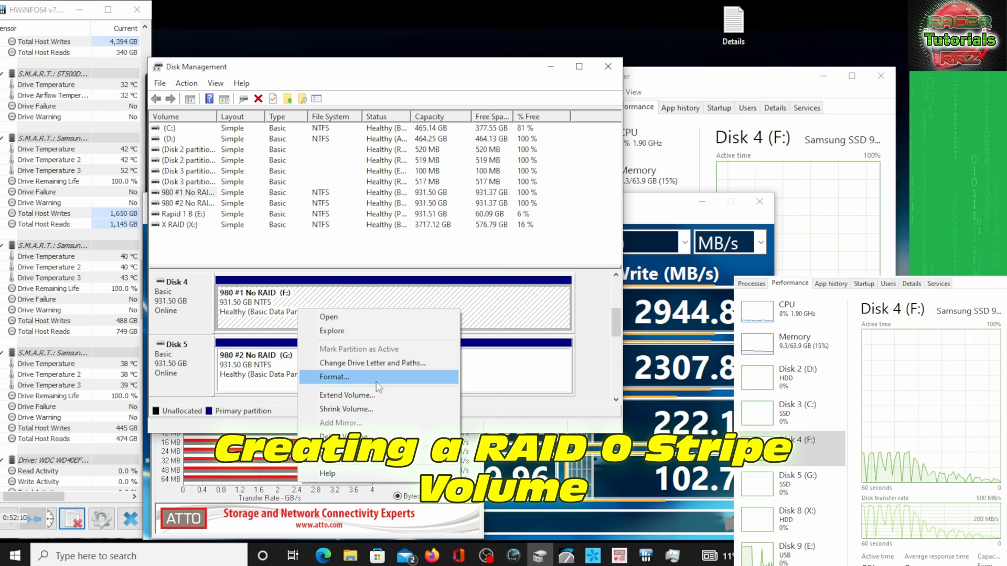
{"action": "mouse_move", "coordinate": [375, 409]}
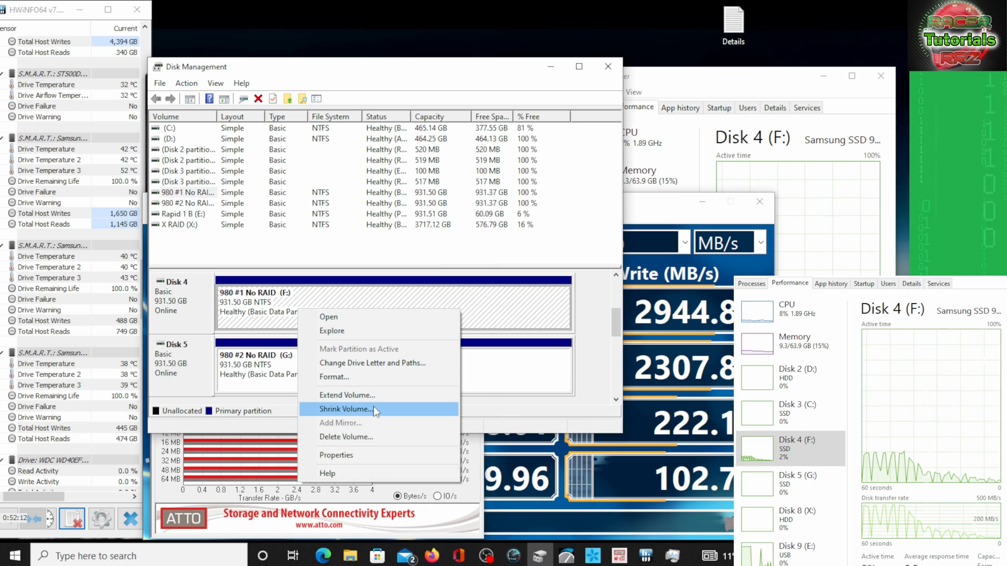
{"action": "mouse_move", "coordinate": [370, 437]}
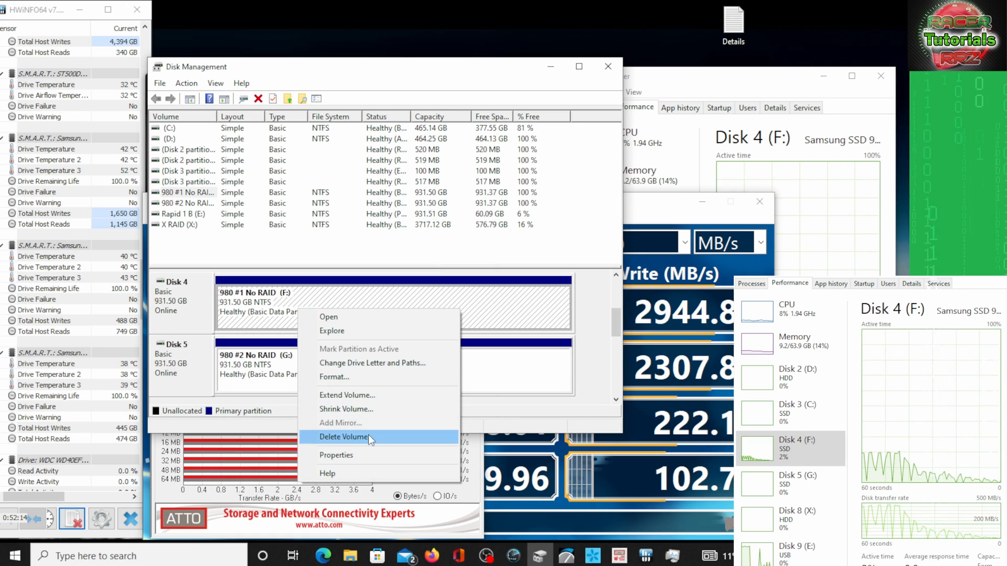
Delete the 980 #1 and 980 #2 volumes, leaving Disks 4 and 5 unallocated.
{"action": "left_click", "coordinate": [344, 438]}
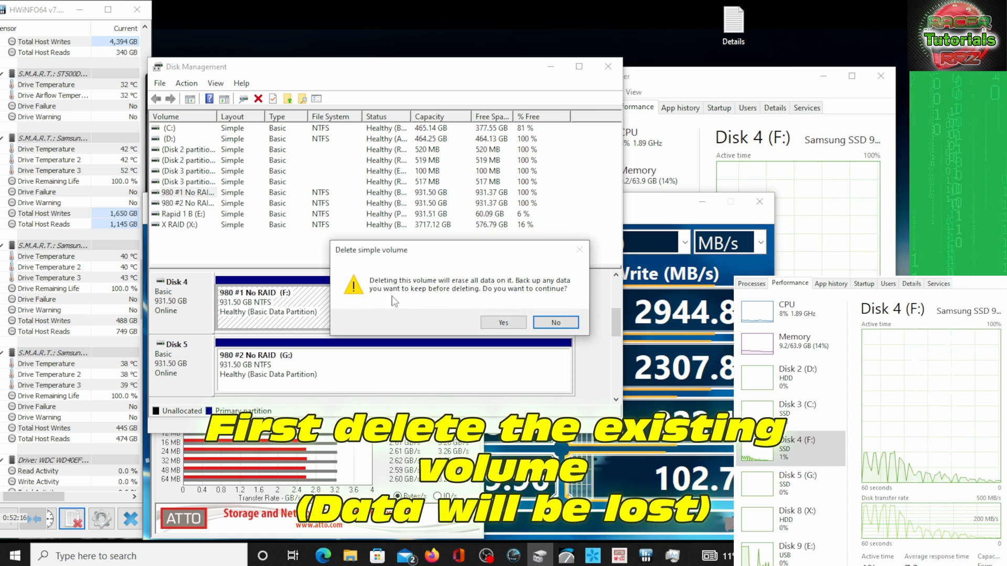
{"action": "left_click", "coordinate": [503, 322]}
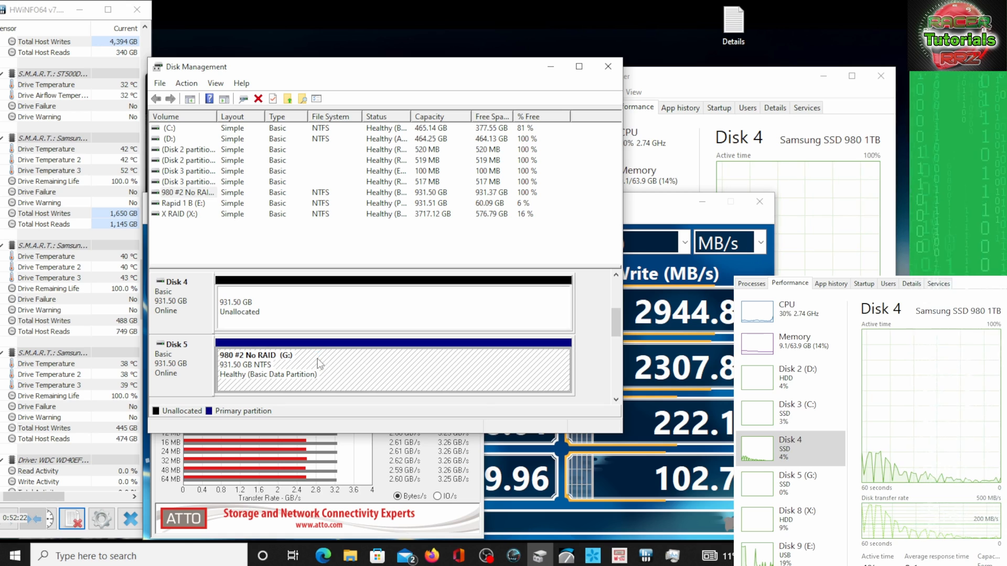
{"action": "right_click", "coordinate": [317, 364]}
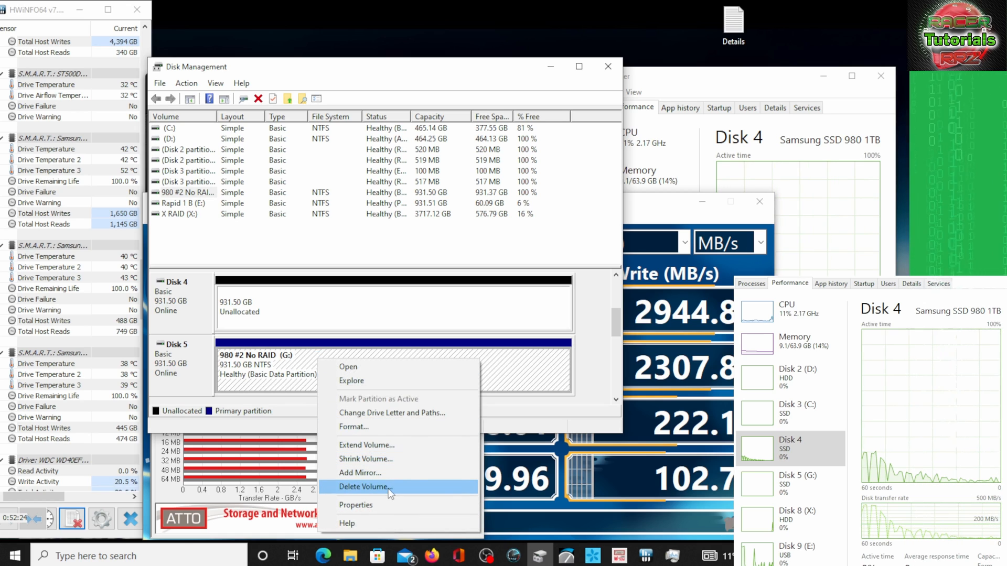
{"action": "left_click", "coordinate": [365, 487]}
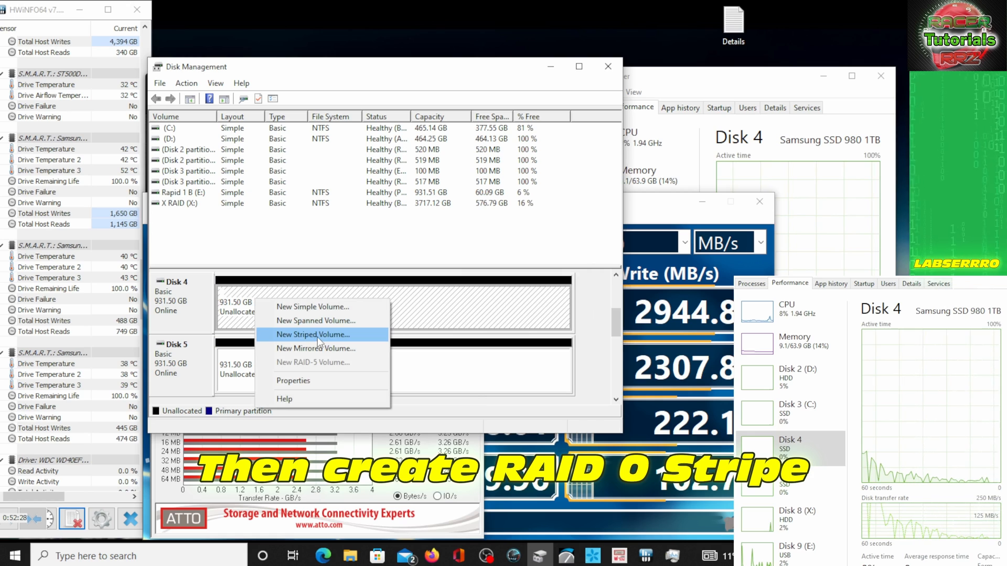
Start a New Striped Volume on Disk 4 and add Disk 5 to the striped set.
{"action": "left_click", "coordinate": [313, 335]}
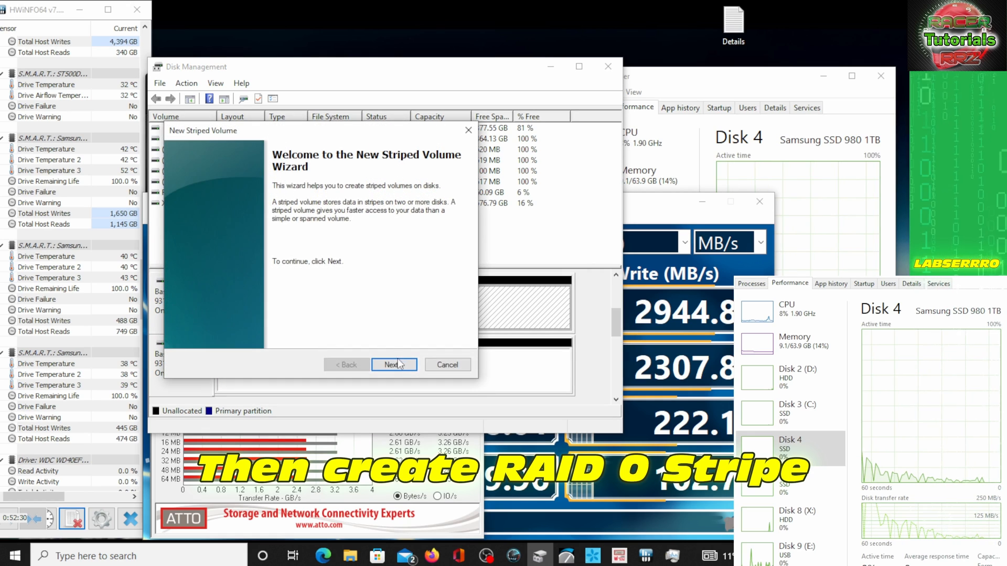
{"action": "left_click", "coordinate": [394, 365]}
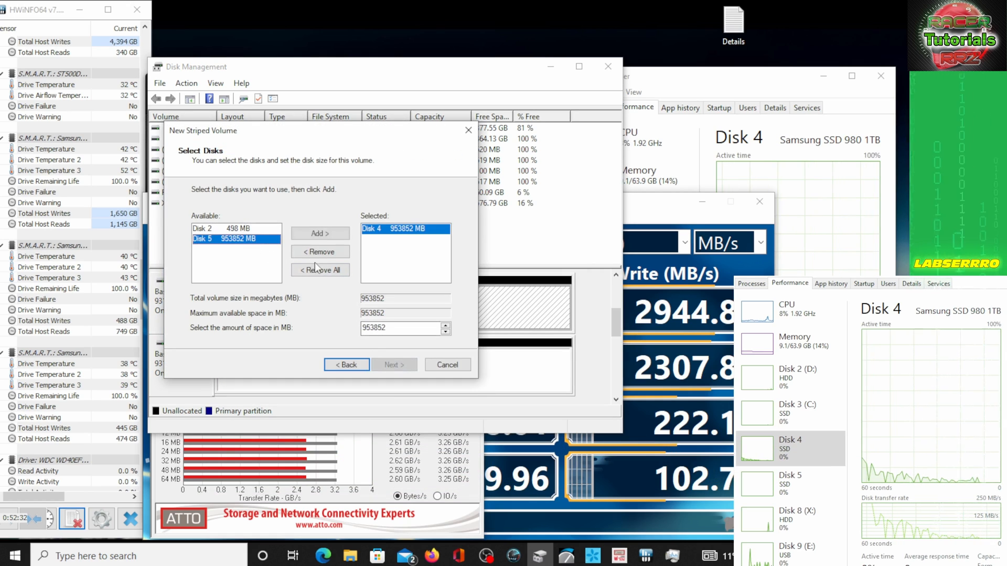
{"action": "left_click", "coordinate": [320, 233]}
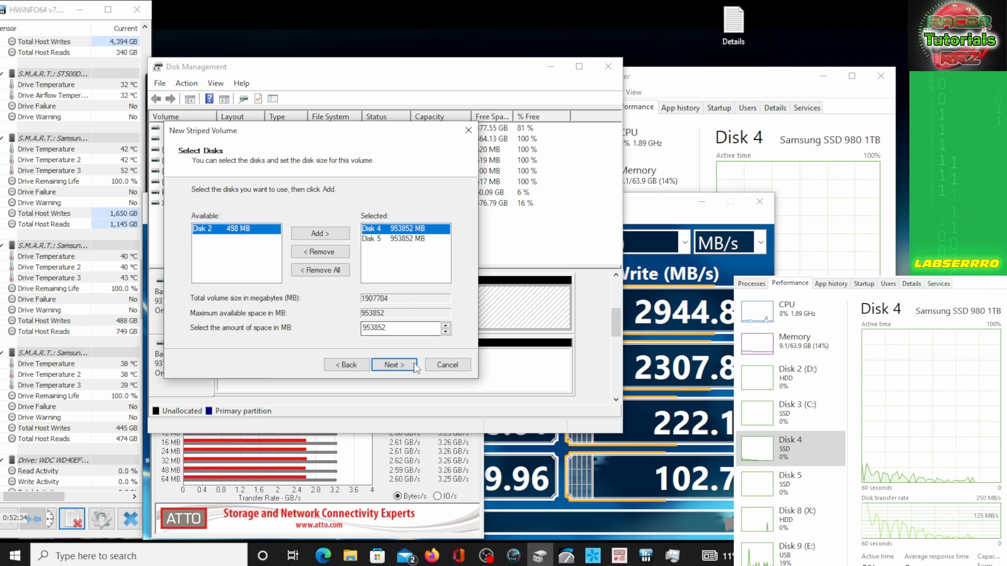
{"action": "left_click", "coordinate": [394, 365]}
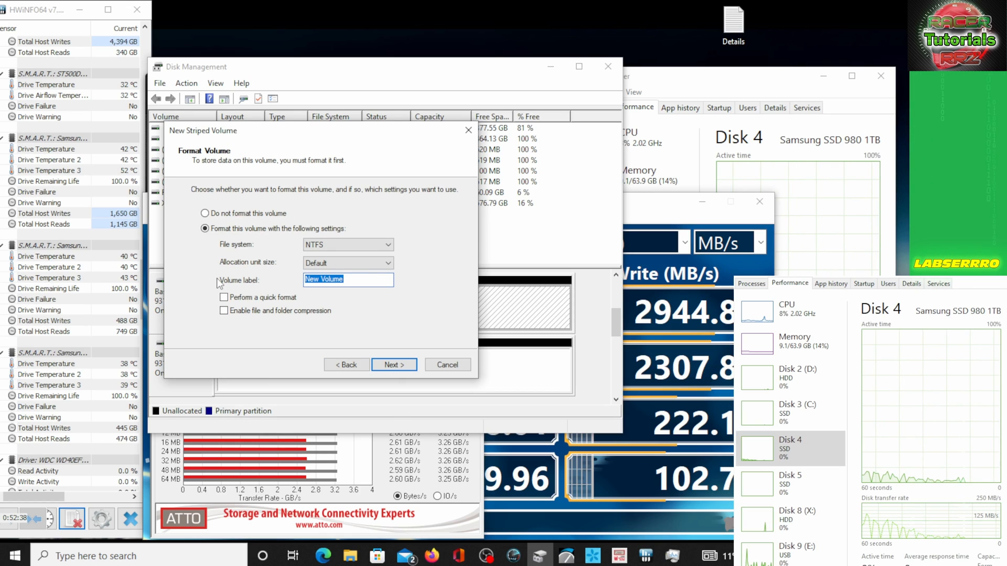
Label the volume 980 RAID 0 Stripe, finish the wizard and convert the disks to dynamic.
{"action": "type", "text": "980 RAID 1"}
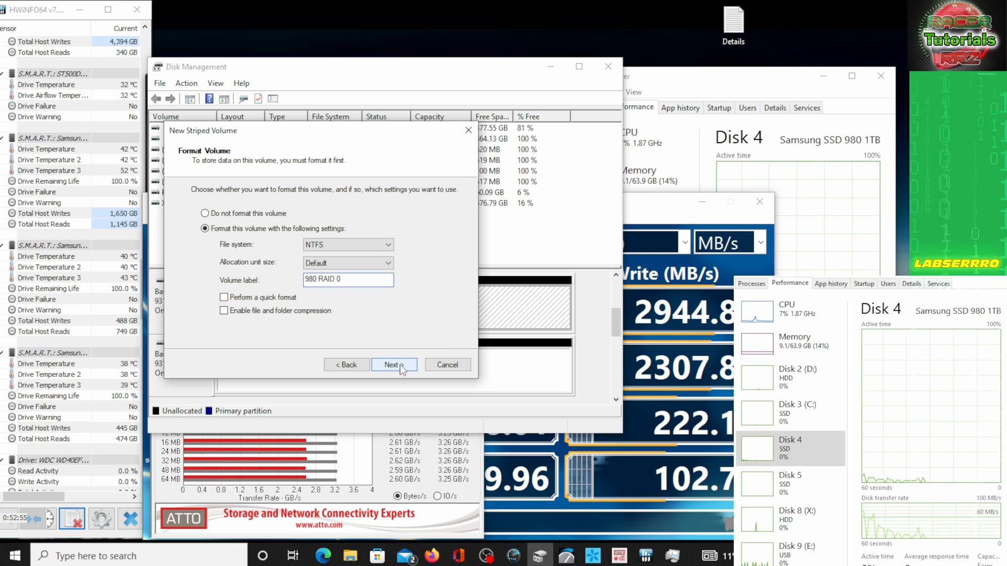
{"action": "type", "text": "Stripe"}
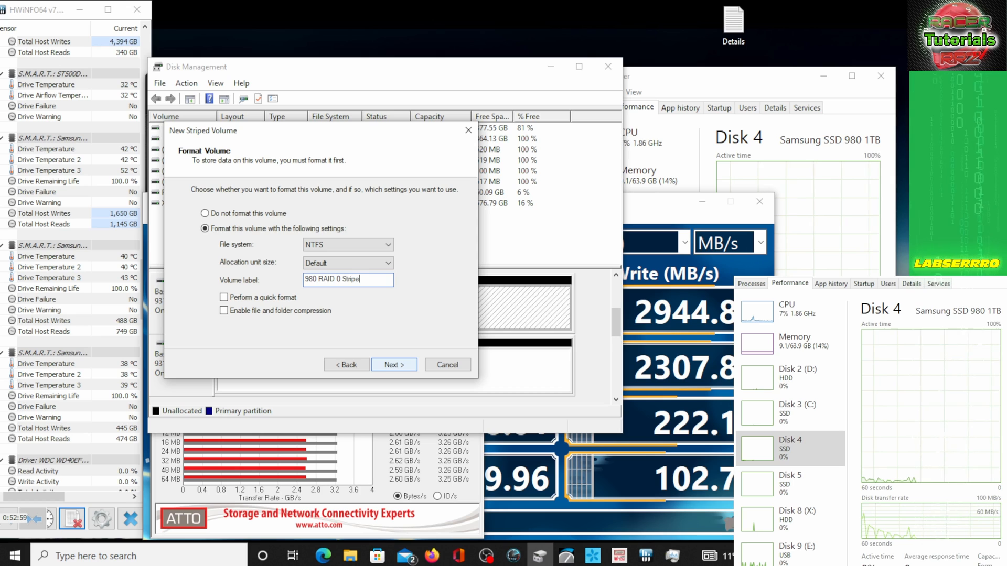
{"action": "left_click", "coordinate": [393, 365]}
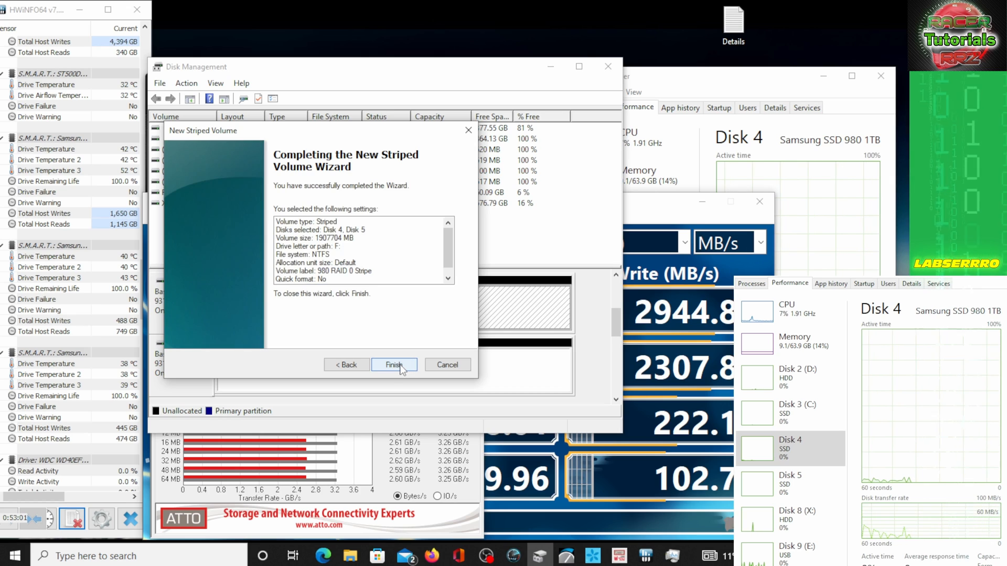
{"action": "left_click", "coordinate": [394, 365]}
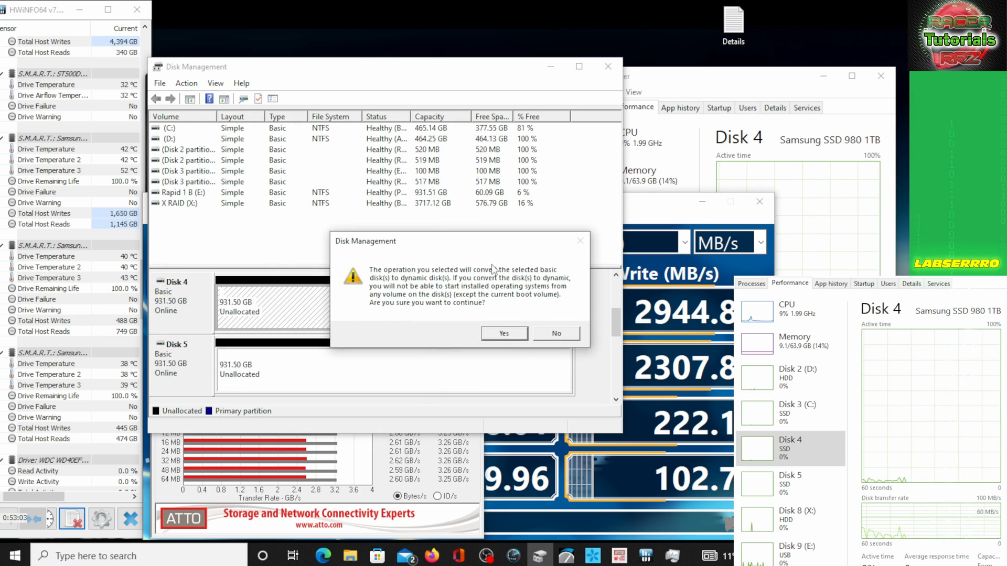
{"action": "left_click", "coordinate": [505, 333]}
{"action": "type", "text": "What are the benefits of placing NVMes within an ASUS hyper M.2 V2 adapter into RAID 0 configurati"}
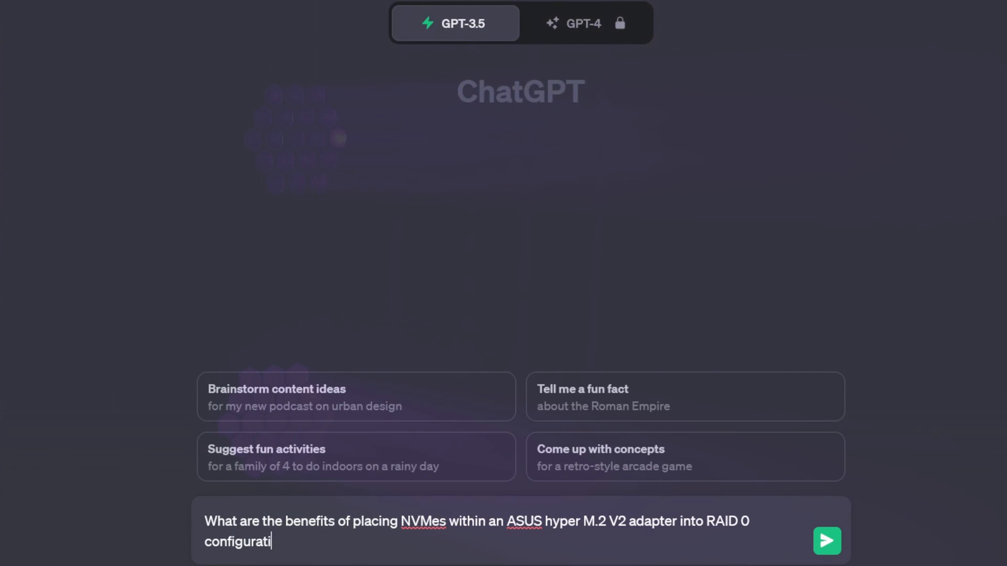
Send ChatGPT the question about RAID 0 NVMe benefits in the ASUS Hyper M.2 V2 adapter and read the reply.
{"action": "left_click", "coordinate": [826, 540]}
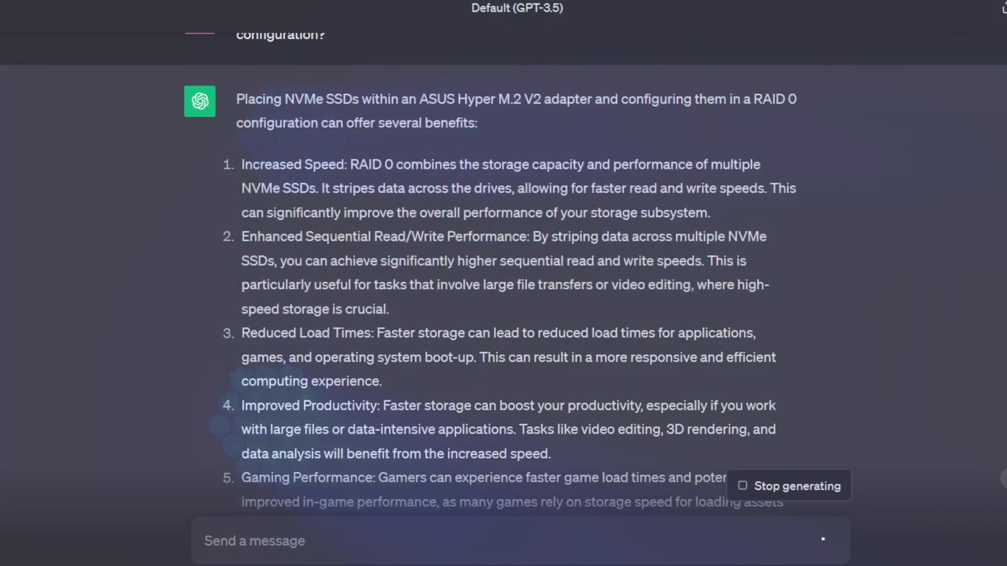
{"action": "scroll", "scroll_direction": "down", "scroll_amount": 3}
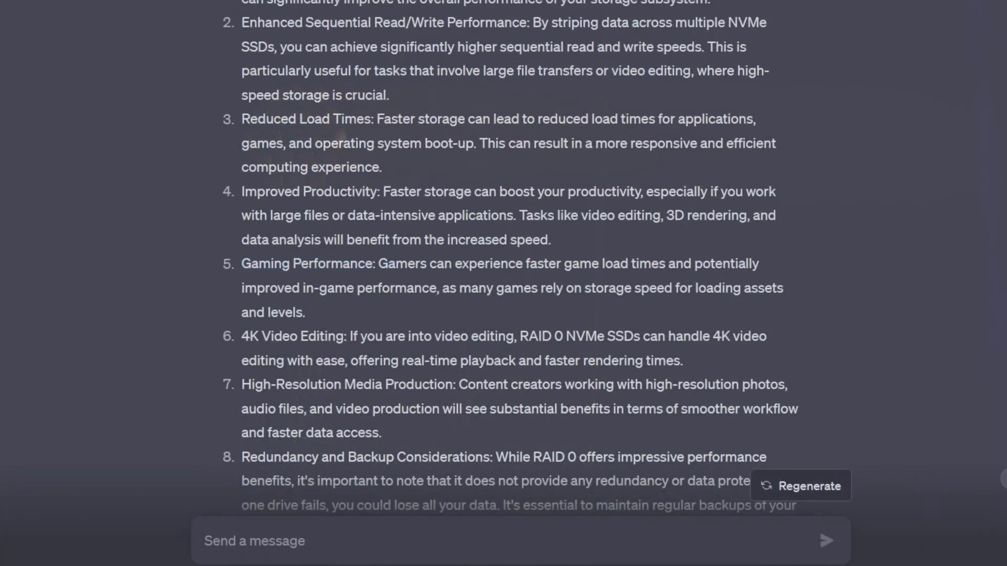
{"action": "scroll", "scroll_direction": "down", "scroll_amount": 3}
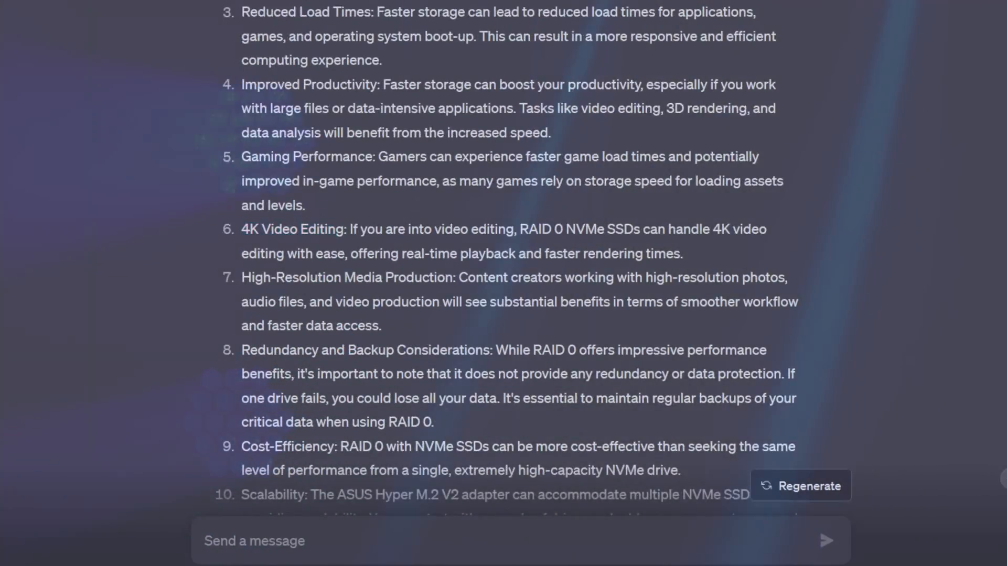
{"action": "scroll", "scroll_direction": "down", "scroll_amount": 3}
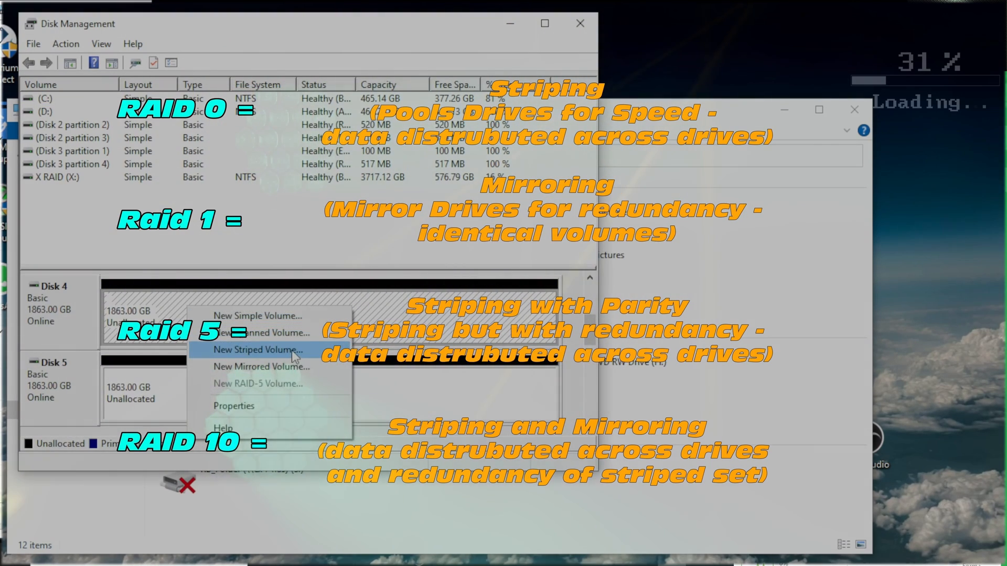
Start a New Striped Volume across the two unallocated 1863 GB disks.
{"action": "left_click", "coordinate": [258, 349]}
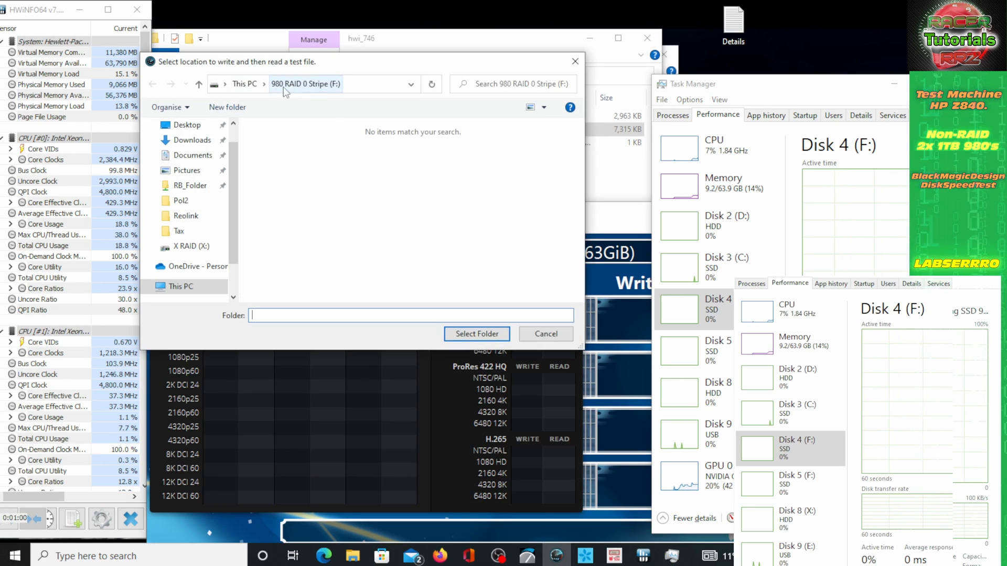
Test the 980 RAID 0 Stripe (F:) volume with Stress set to 5 GB, reaching about 3734 MB/s write and 4227 MB/s read.
{"action": "left_click", "coordinate": [476, 334]}
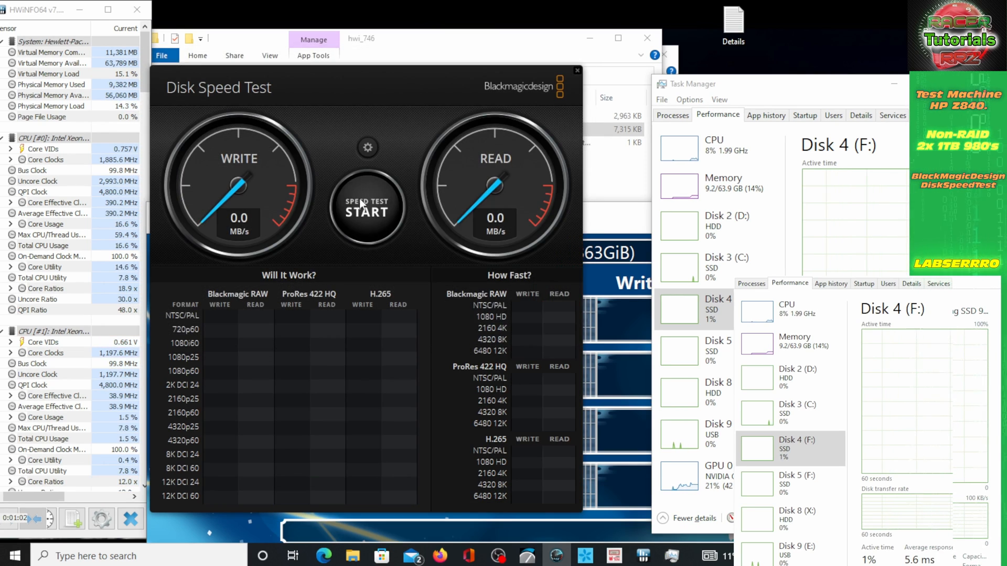
{"action": "left_click", "coordinate": [368, 208]}
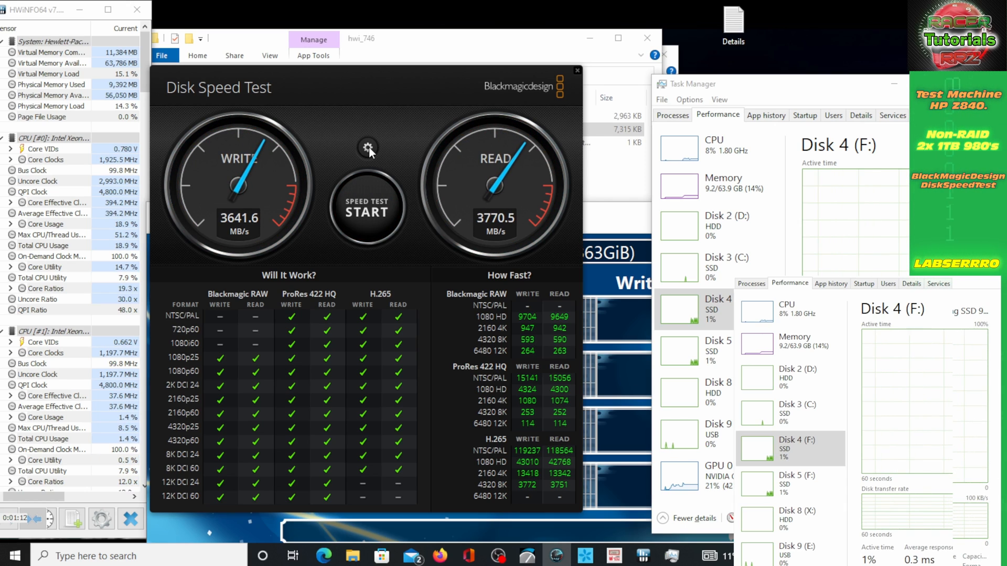
{"action": "left_click", "coordinate": [367, 147]}
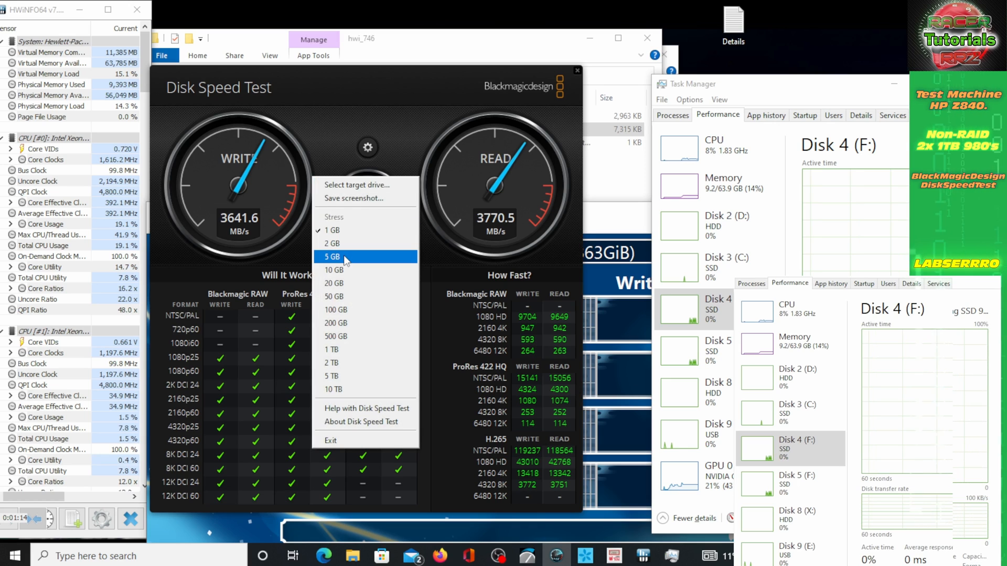
{"action": "left_click", "coordinate": [332, 256]}
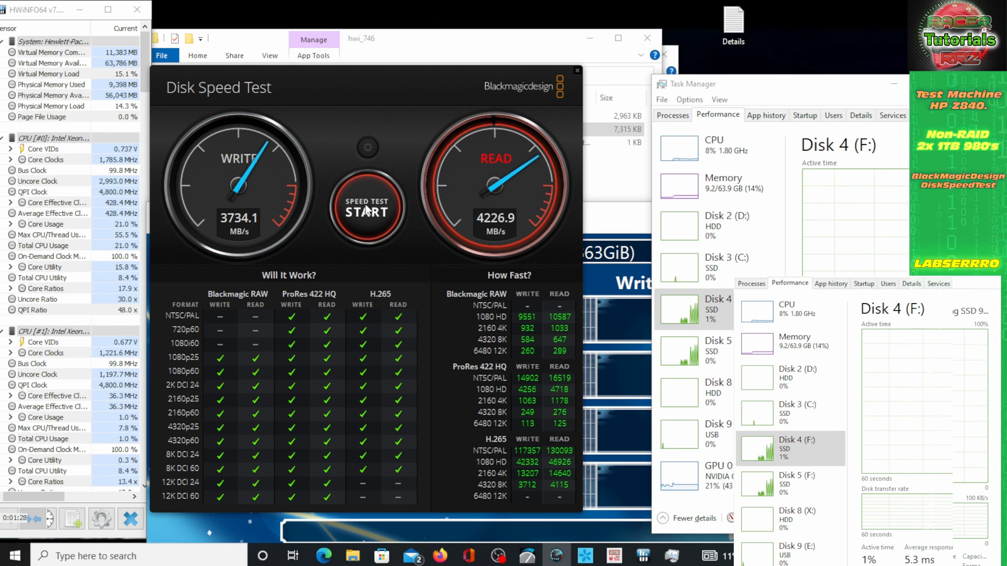
{"action": "left_click", "coordinate": [367, 147]}
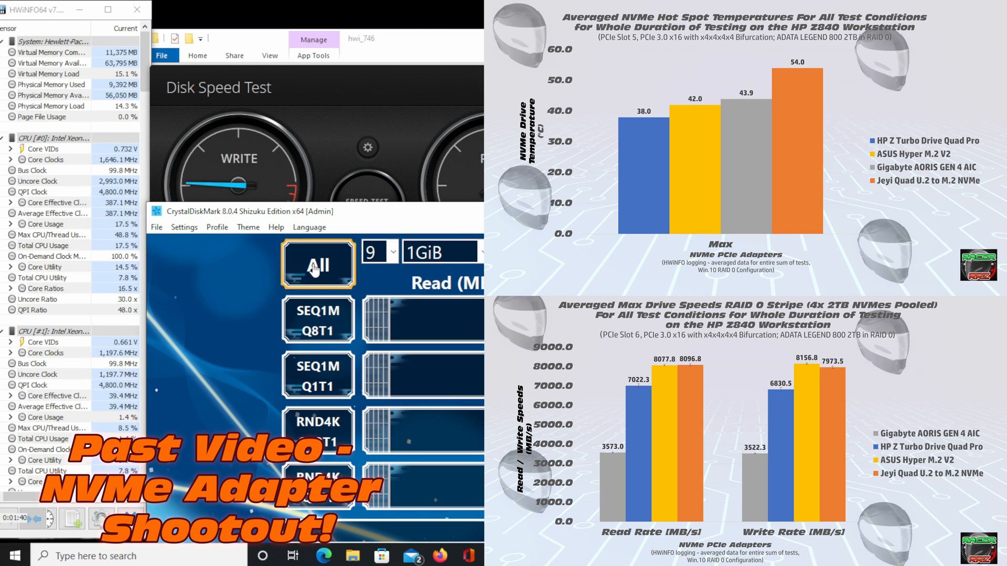
Start all CrystalDiskMark tests (9 passes, 1 GiB) on the RAID volume.
{"action": "left_click", "coordinate": [316, 263]}
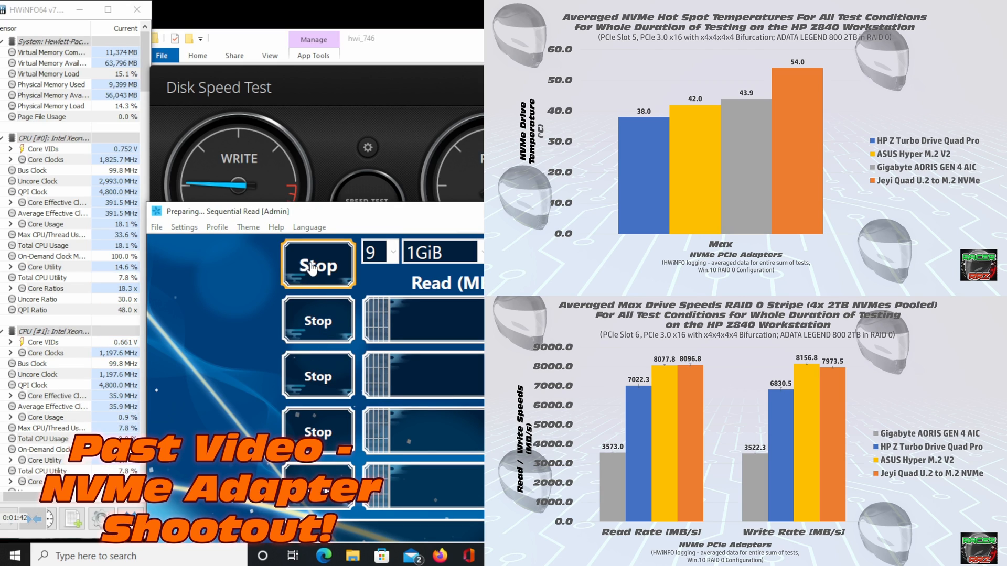